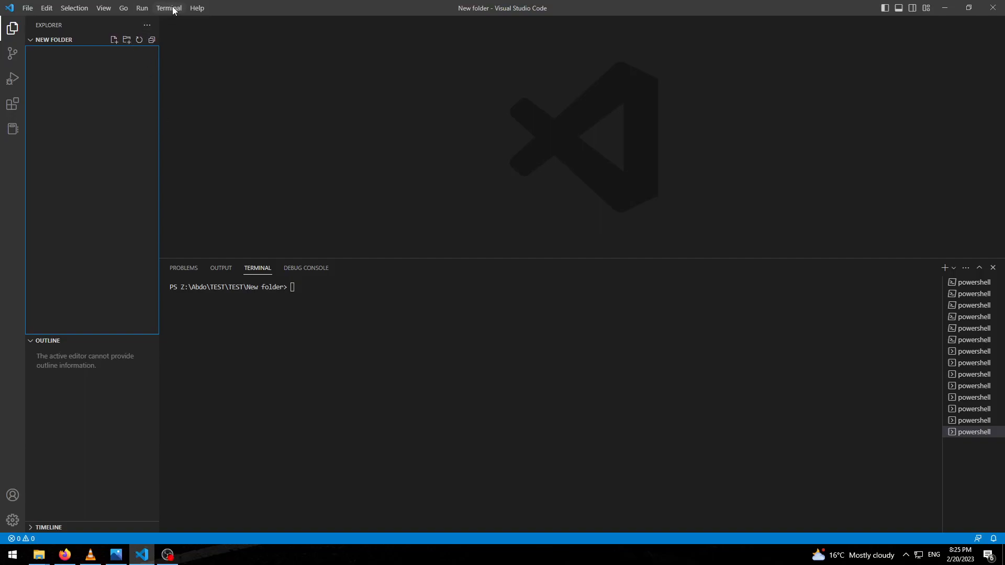
mouse_move(114, 39)
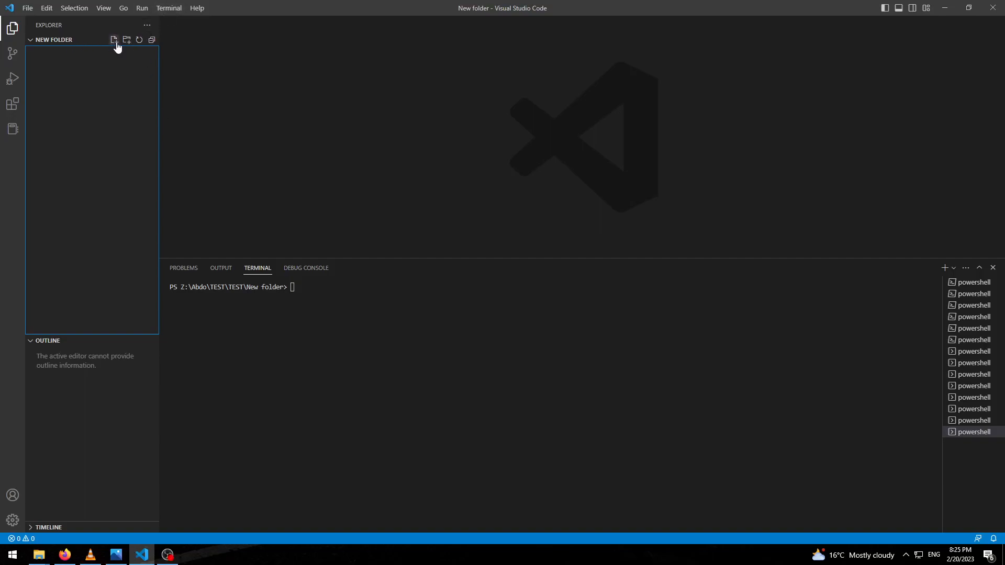
mouse_move(122, 57)
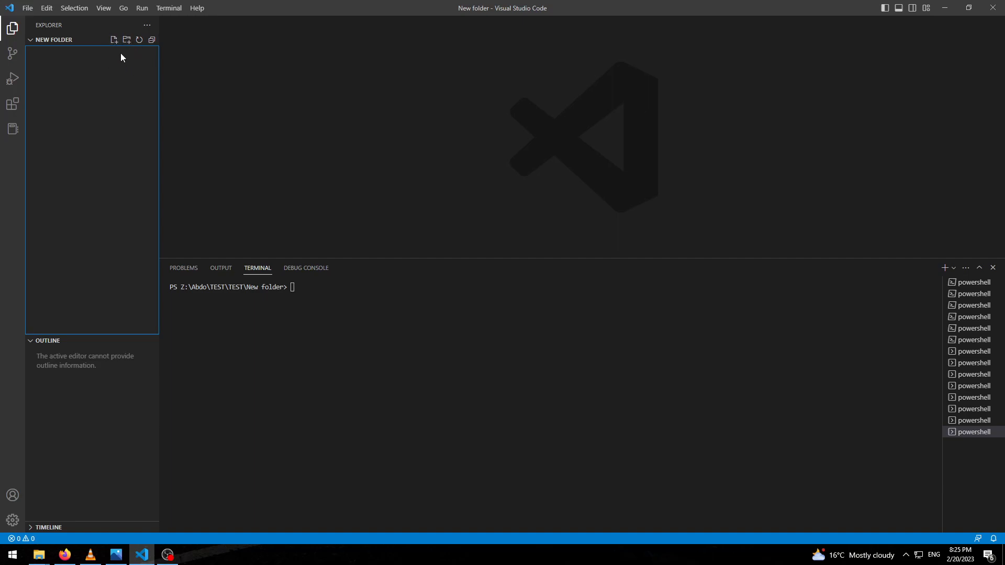
Create a new file Math.cpp containing #include <iostream>.
left_click(114, 40)
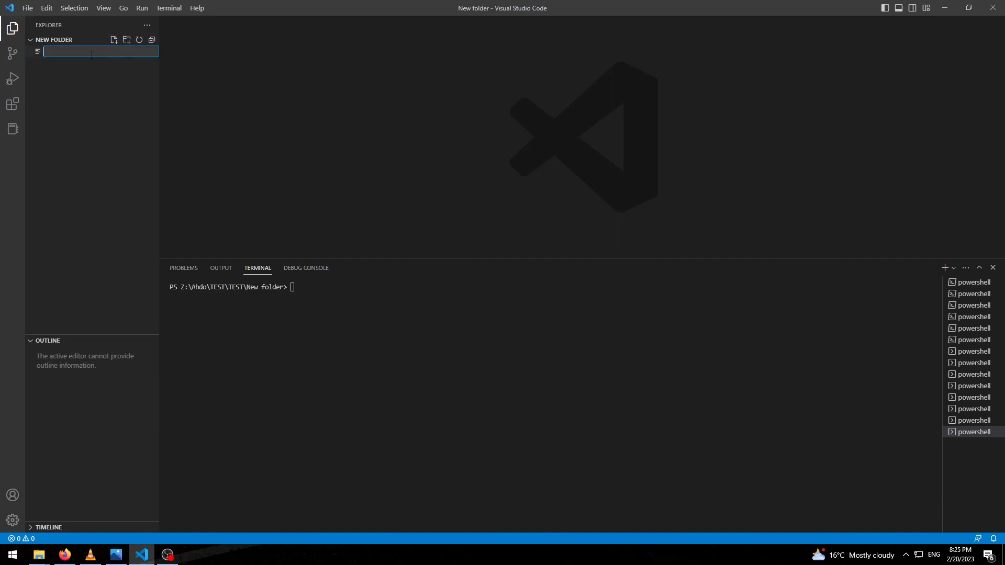
type("Math.cpp")
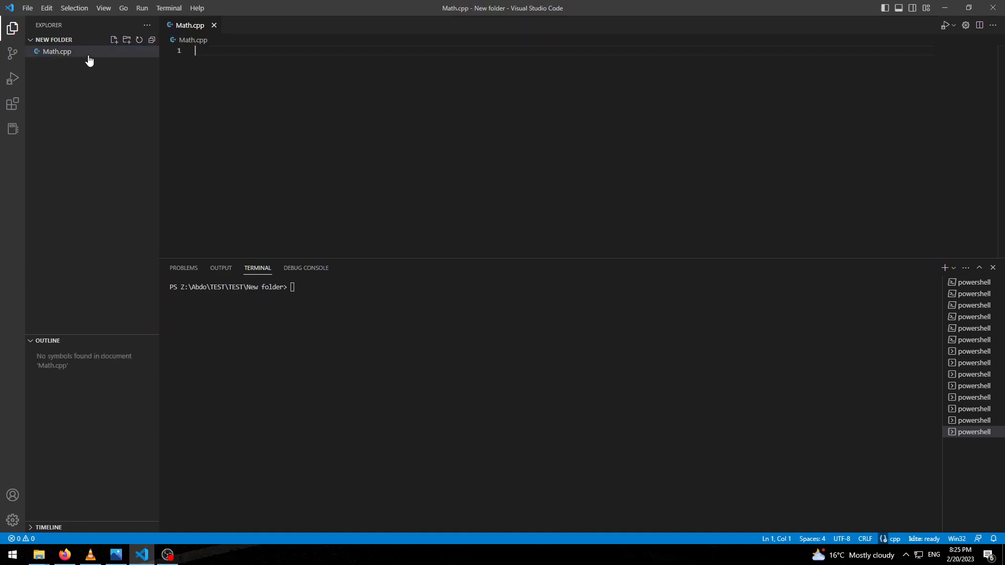
type("#in")
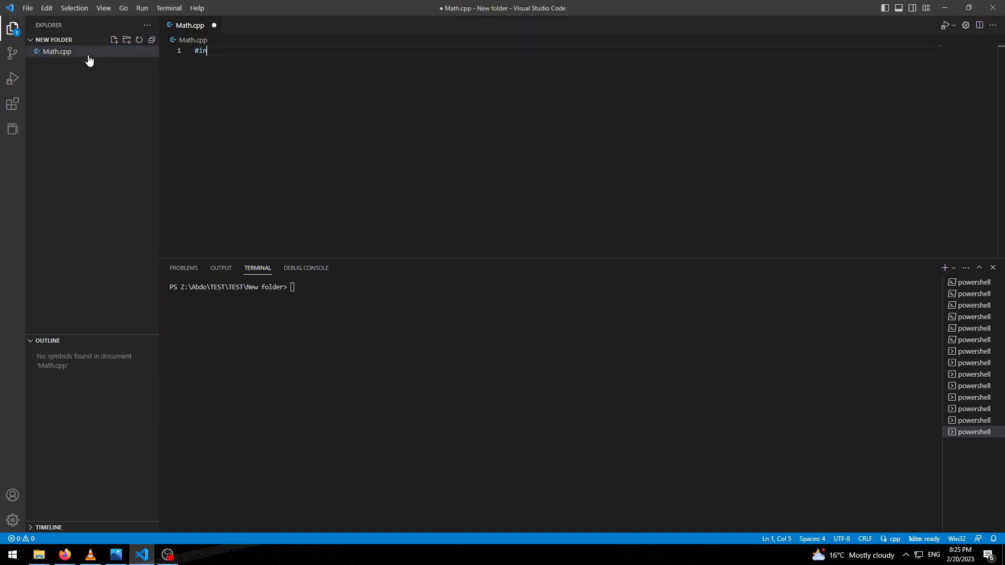
type("clude <")
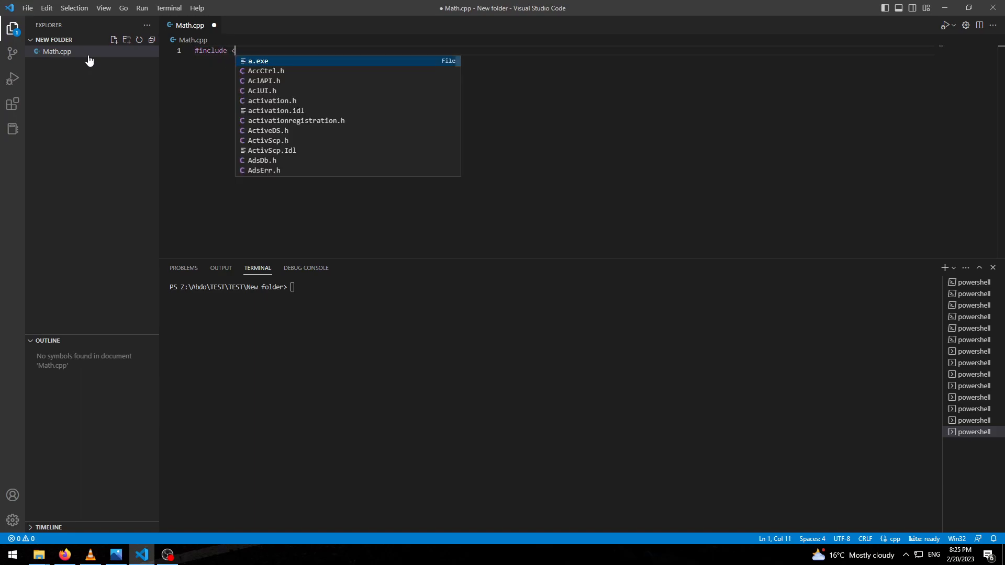
type("<iostream")
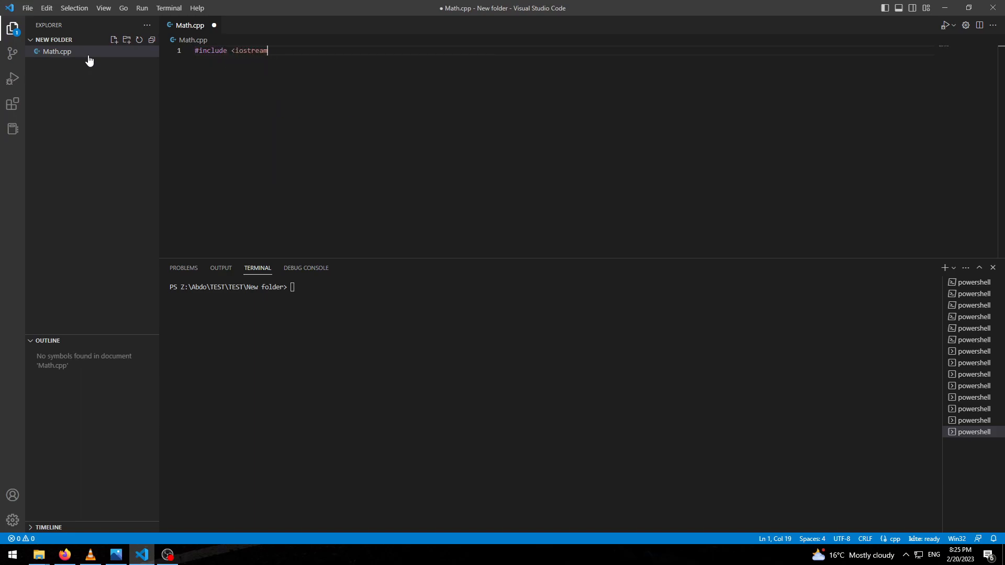
key("Enter")
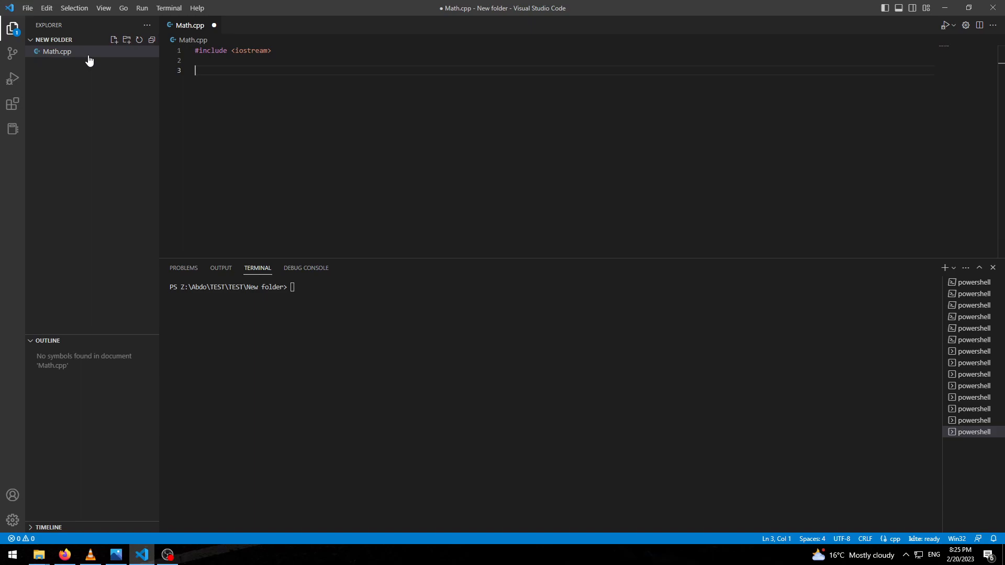
Begin the function int ADD(int x, int y) with an opening brace.
type("int ADD ( int x")
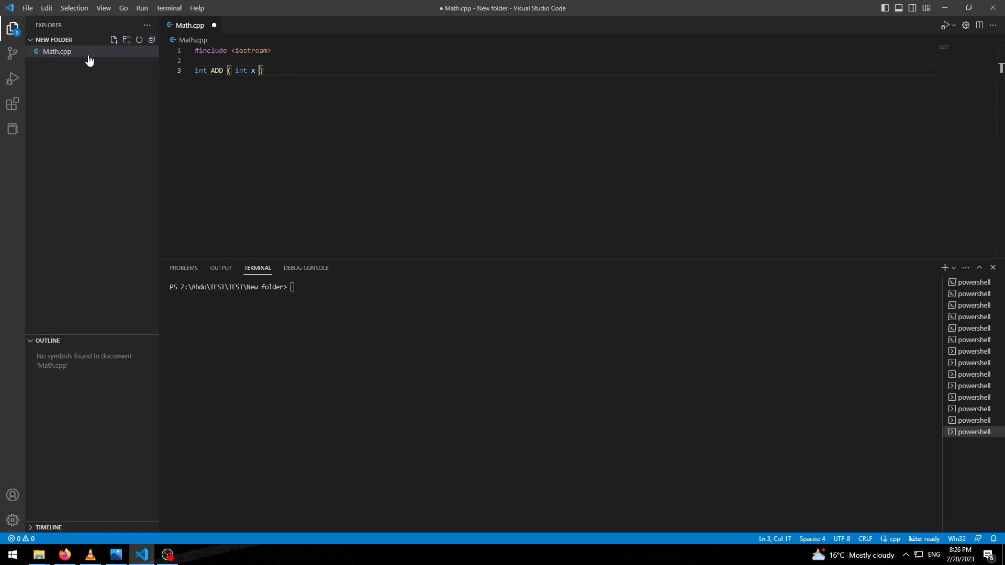
type(", int y")
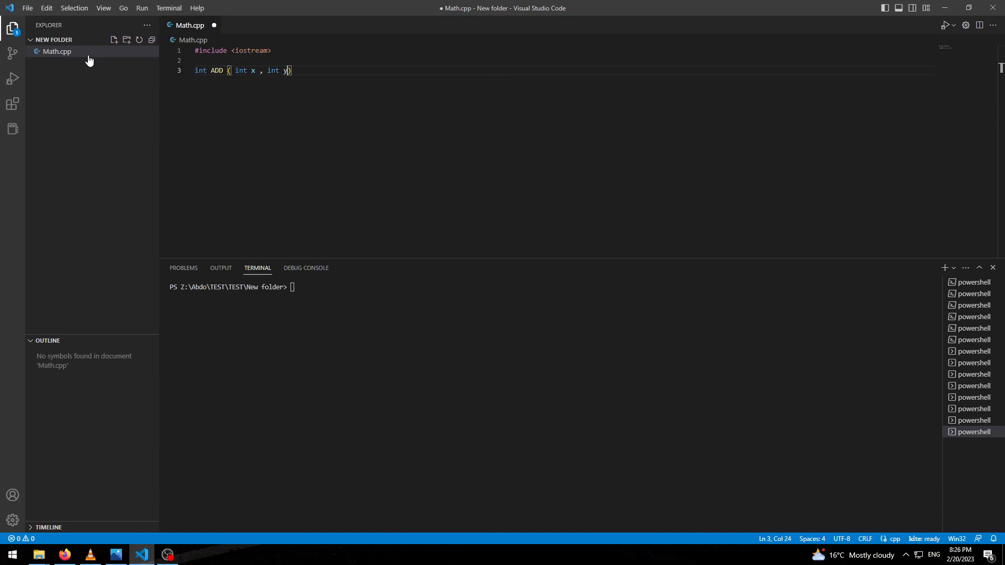
type("{")
left_click(551, 286)
type("g++ -c ")
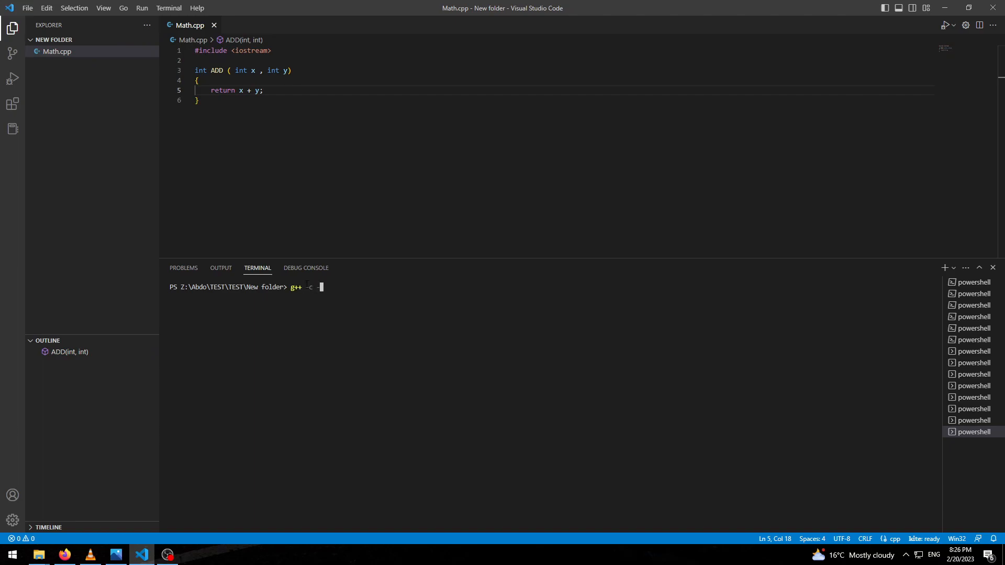
Compile Math.cpp into the object file Math.o with g++ -c -o.
type("-o")
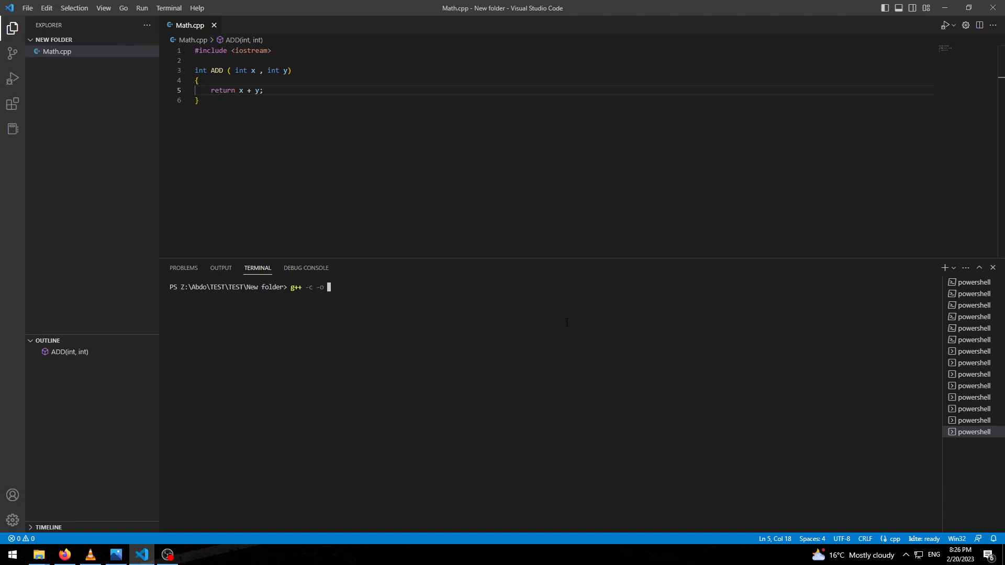
type("Math.")
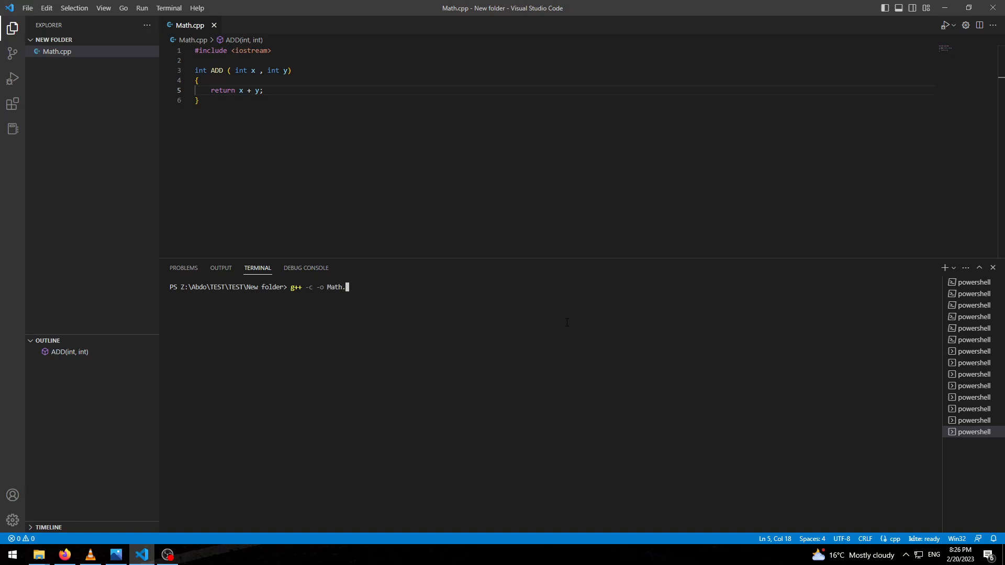
type("o Math")
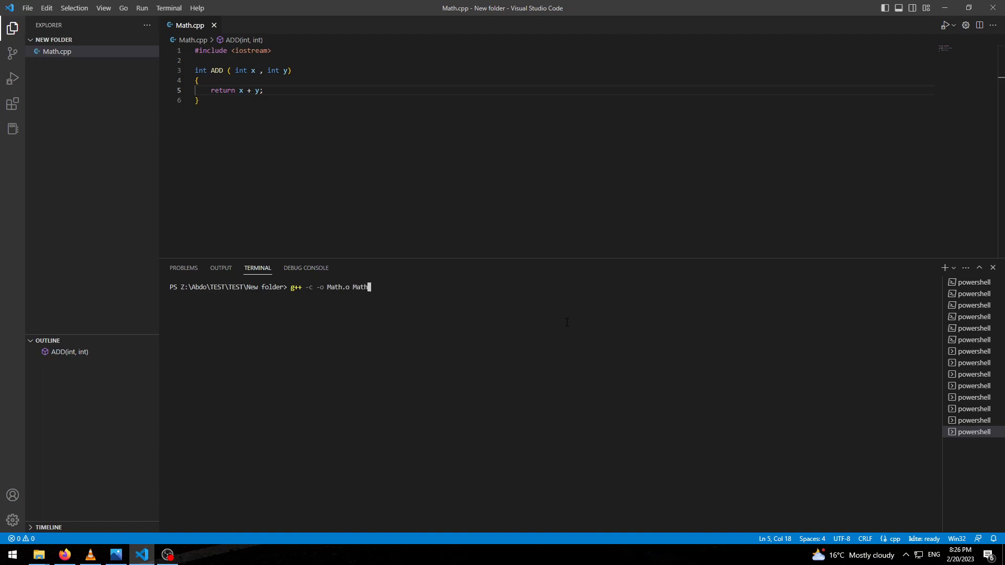
key("Return")
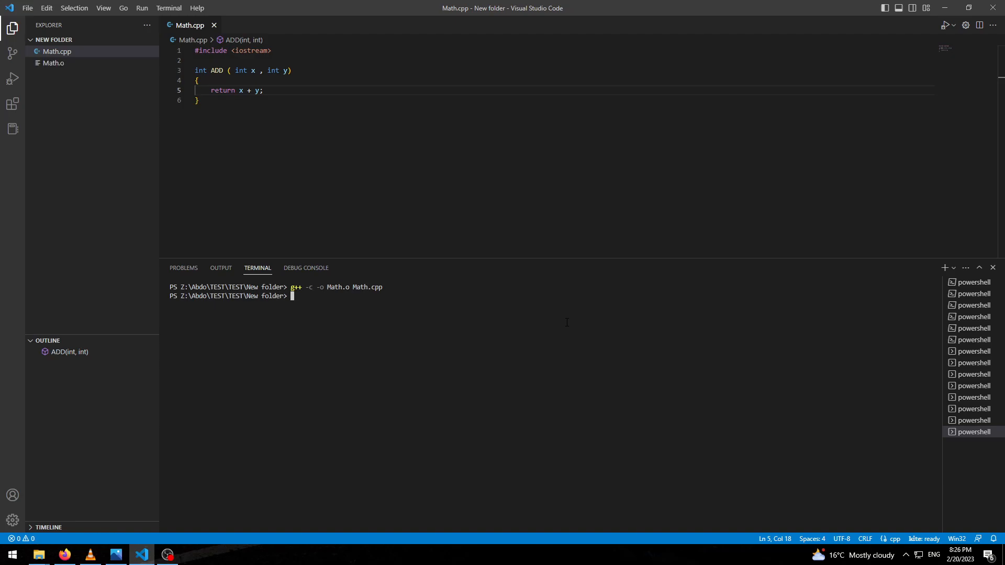
Archive Math.o into the static library Math.a using ar rcs.
type("ar")
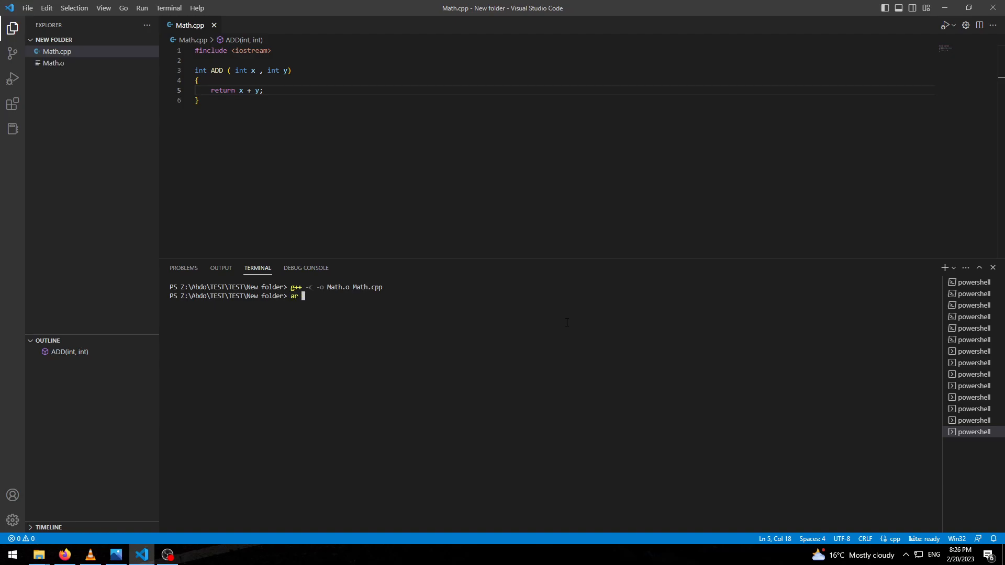
type("rcs Math")
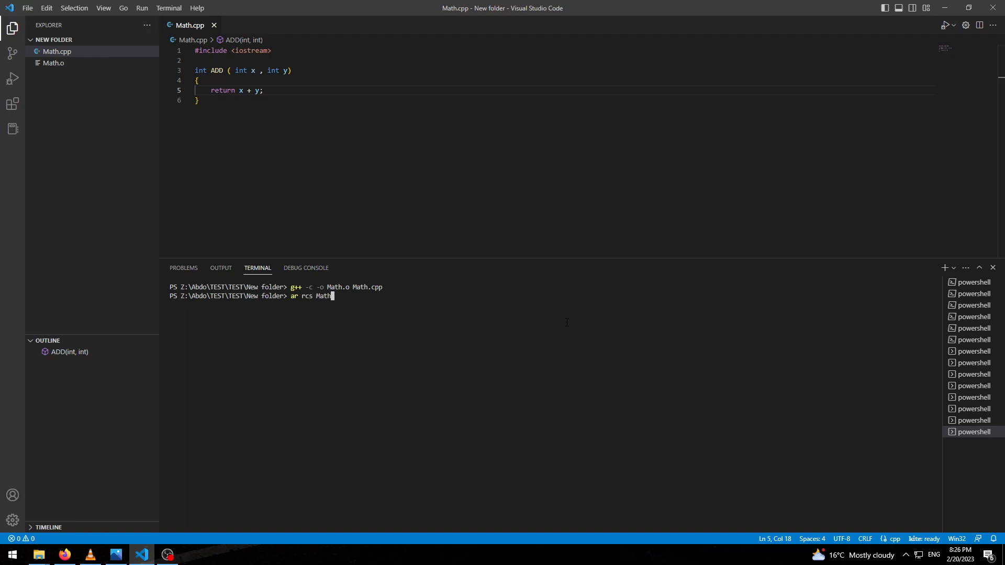
key("Return")
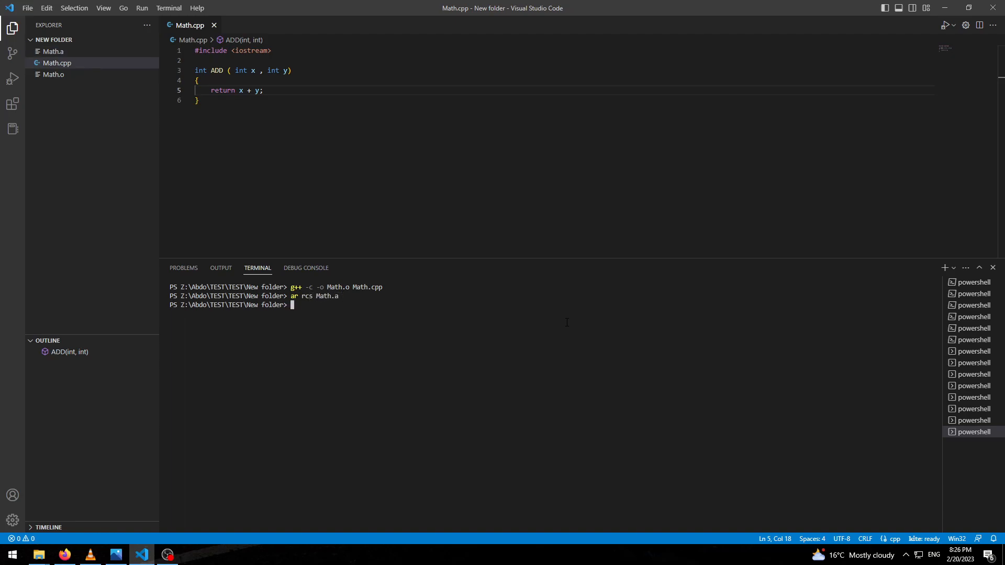
mouse_move(119, 39)
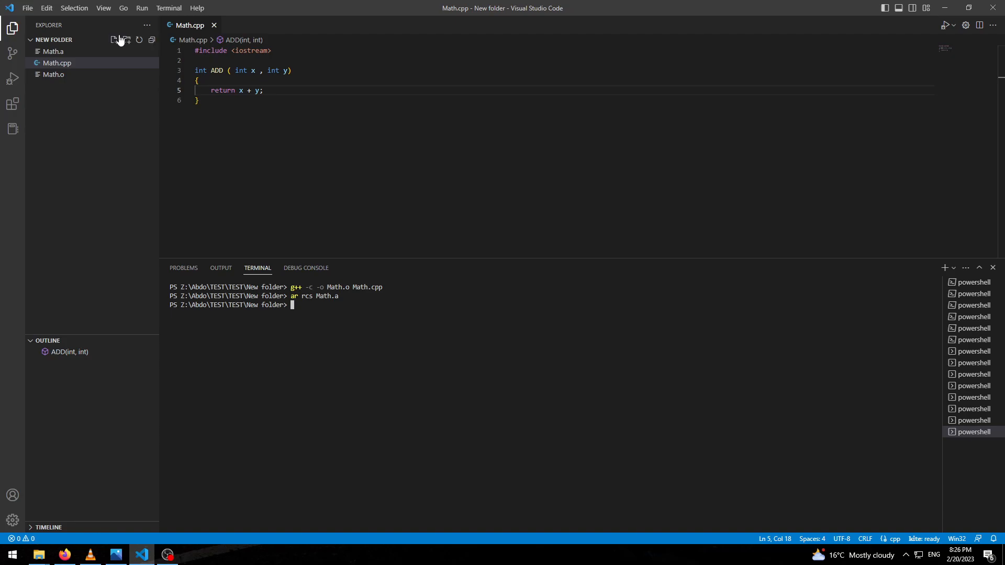
Create Test.cpp including <iostream> and "Math.cpp".
left_click(114, 40)
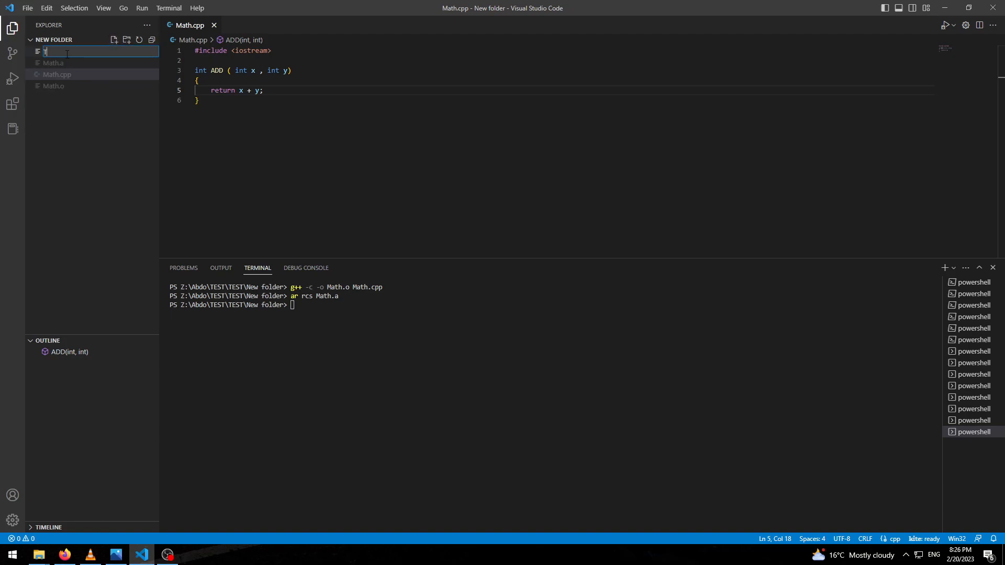
type("Test.cpp")
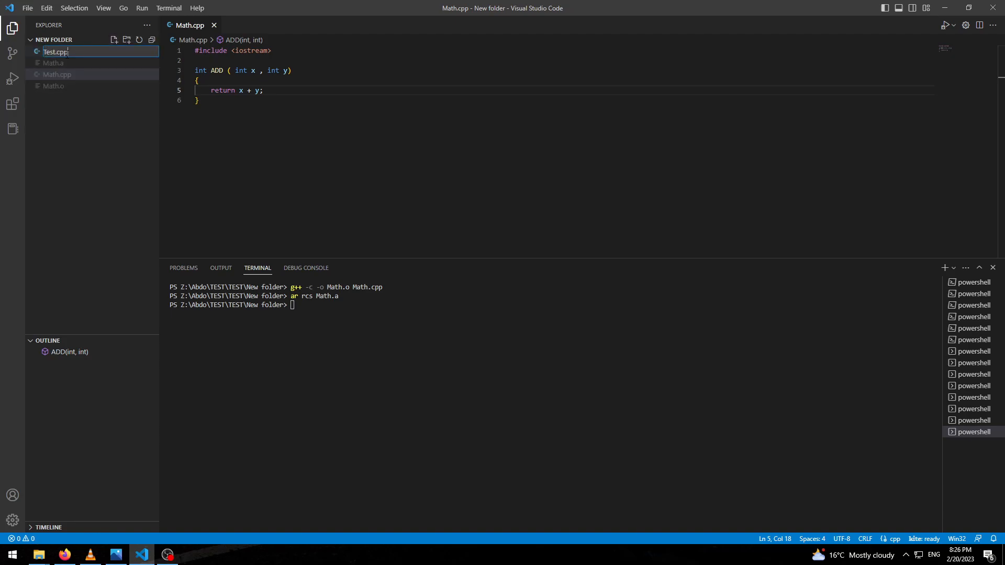
type("#include <")
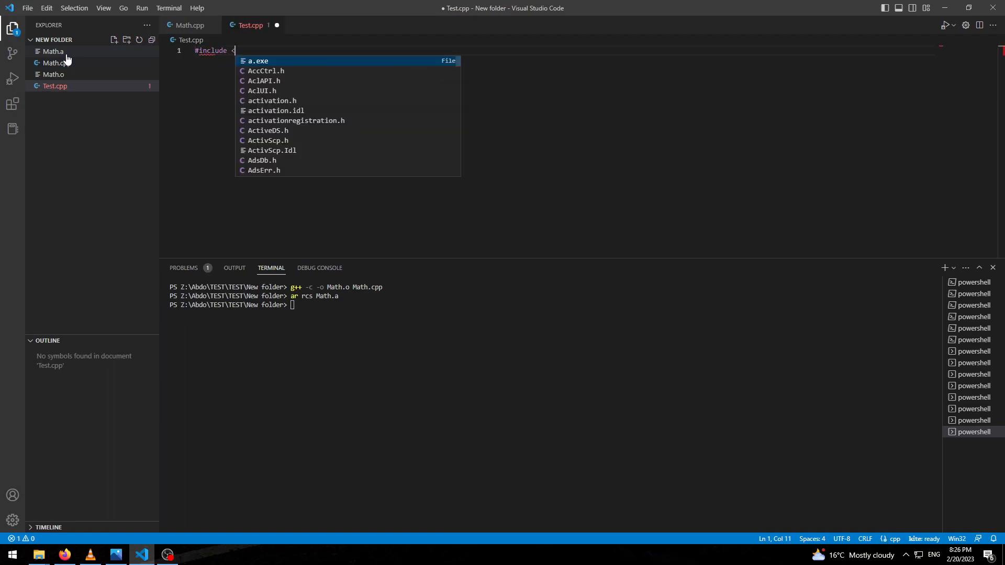
type("iostream>")
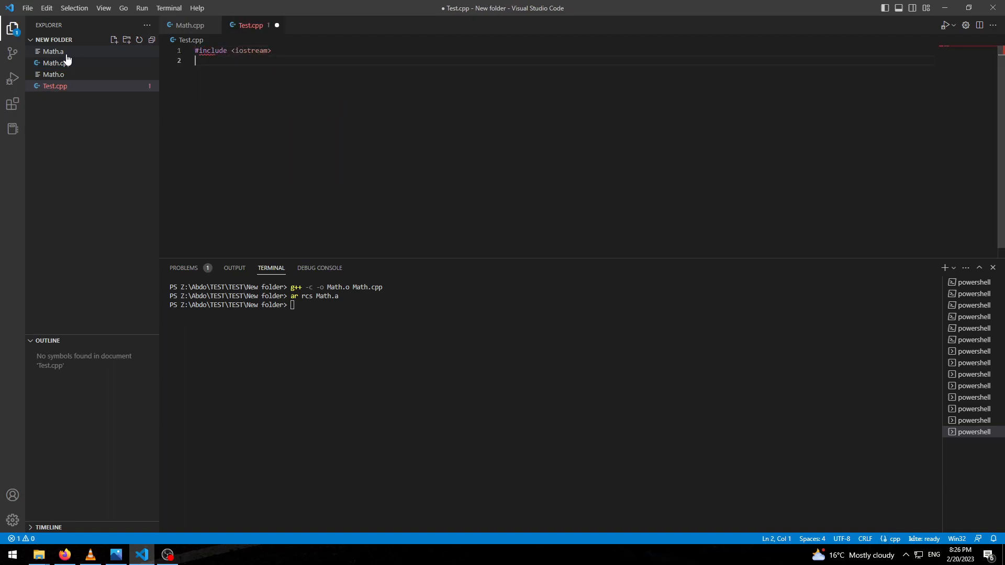
type("#include")
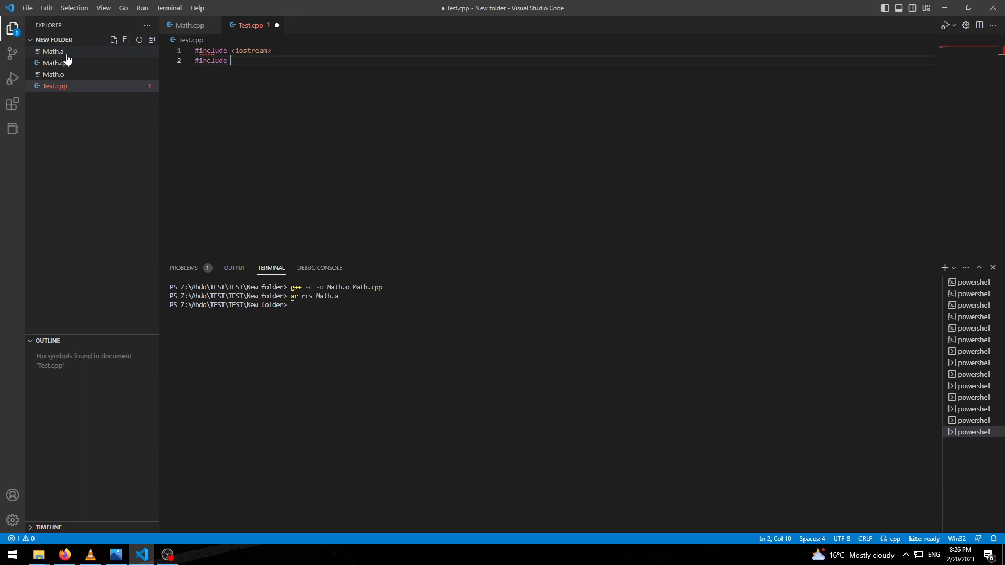
type("\"M")
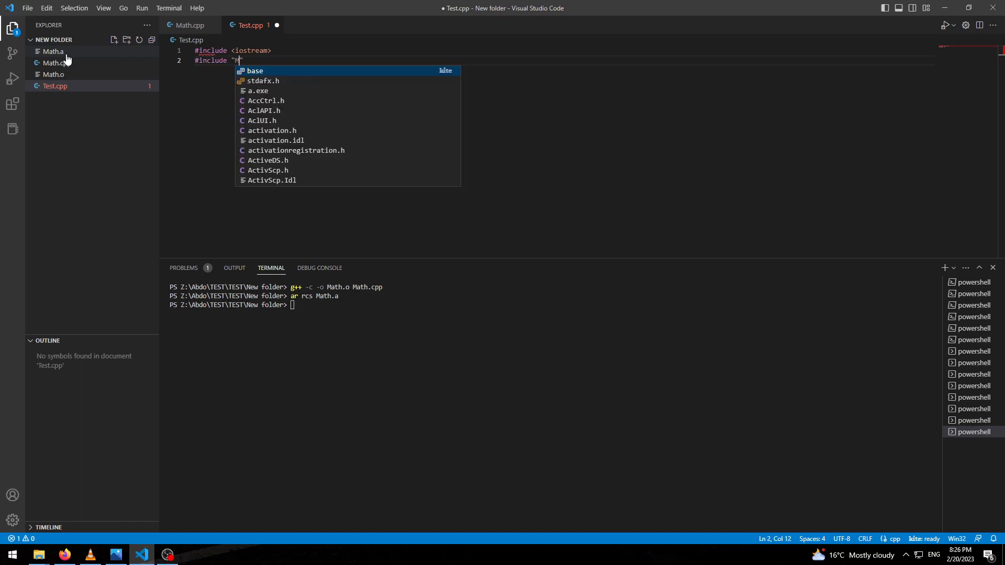
type("ath.cpp")
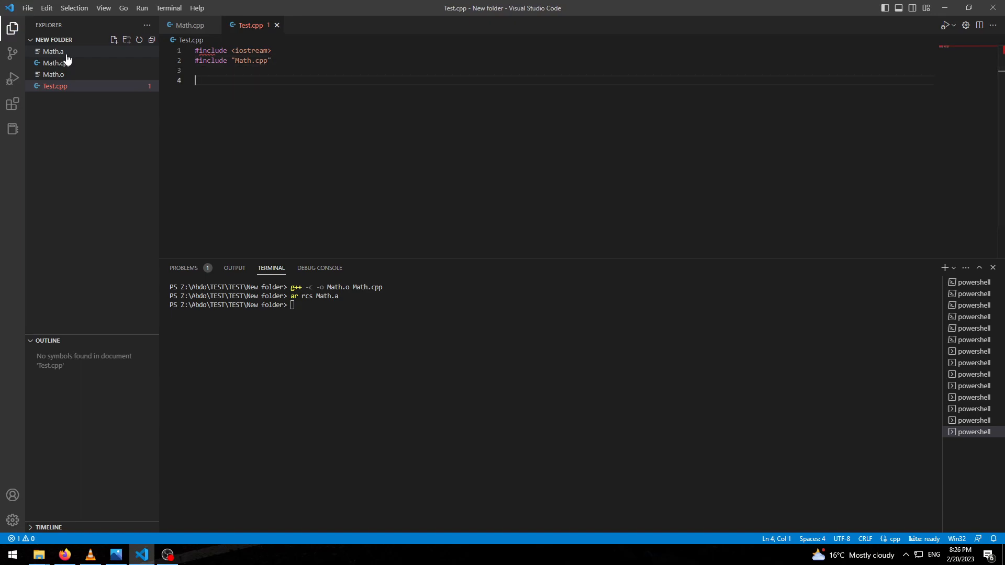
Write a main function that prints ADD(2, 3) with std::cout.
type("int main(")
type("{")
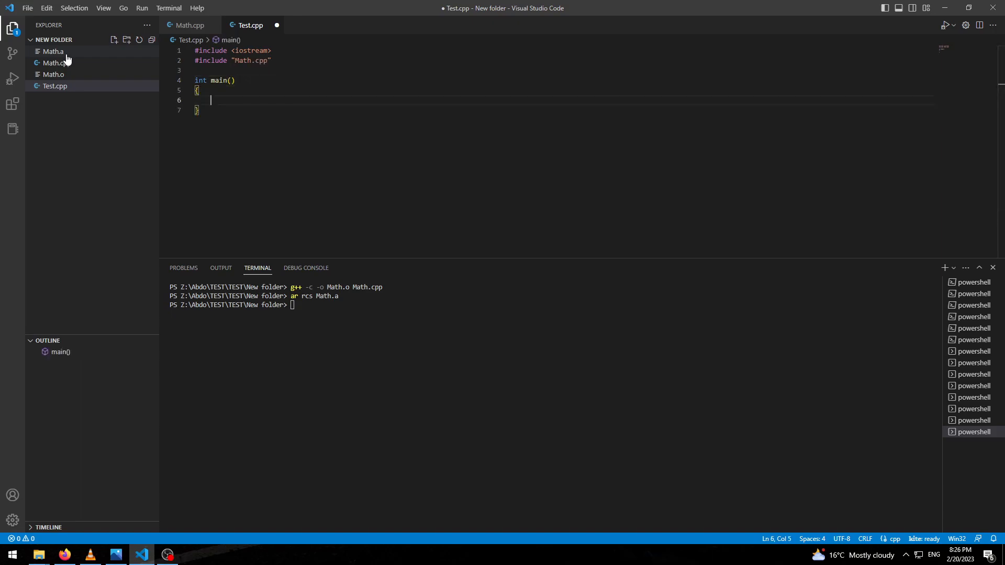
type("std::cout")
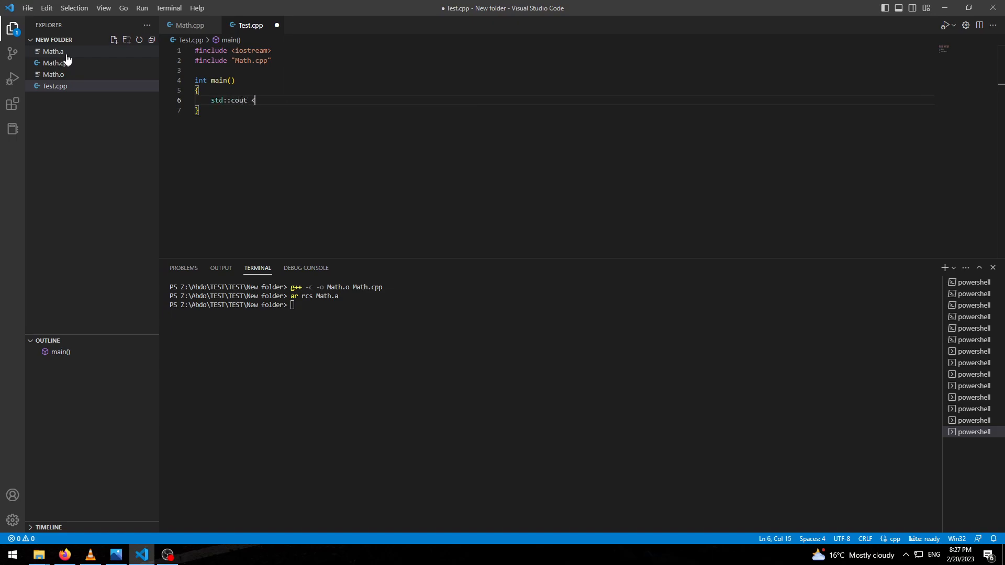
type("<< ADD(")
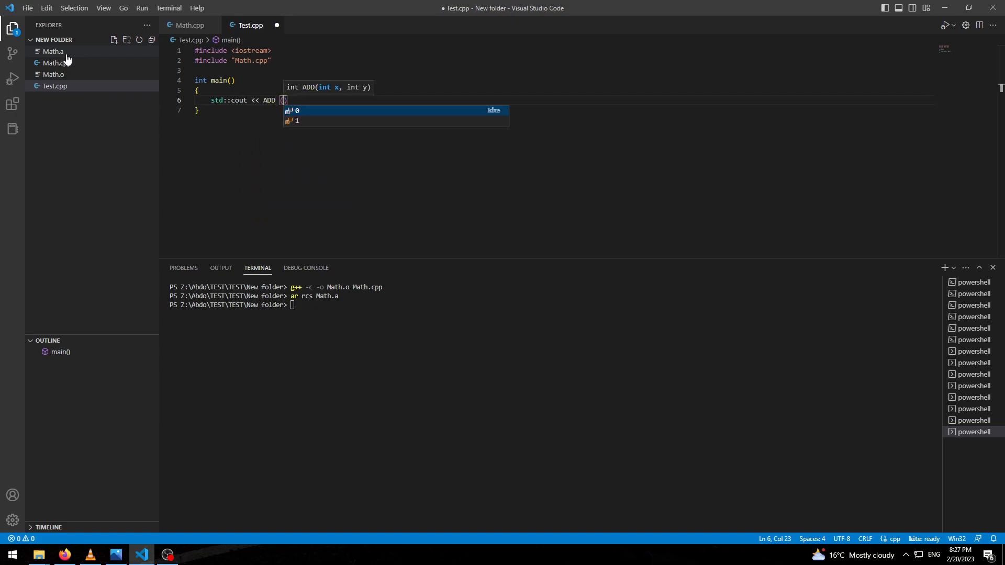
type("(2 , 3)")
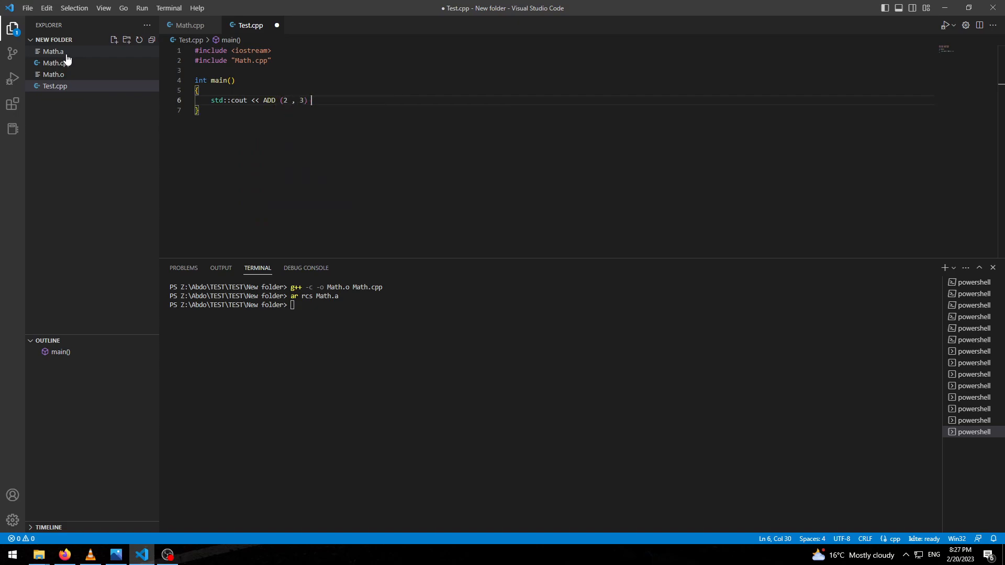
type(";")
left_click(553, 305)
type("g")
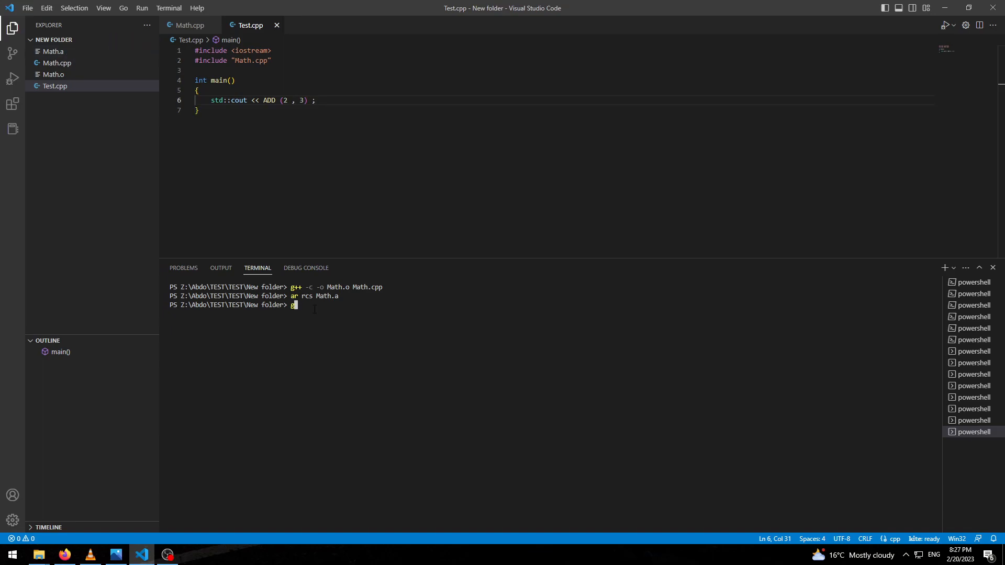
Build Test.cpp against Math.a with g++ to produce a.exe.
type("++")
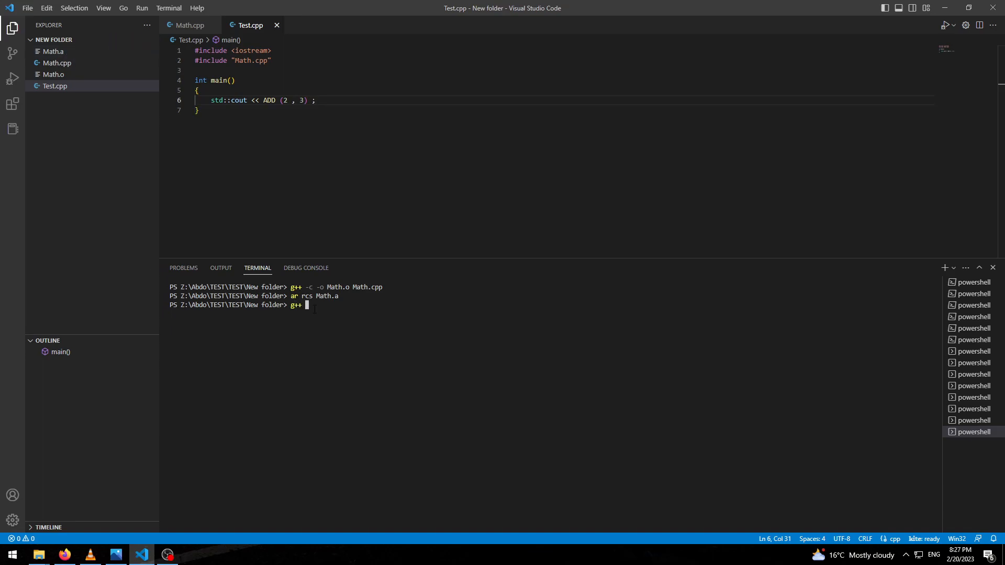
type("Test.cpp Math")
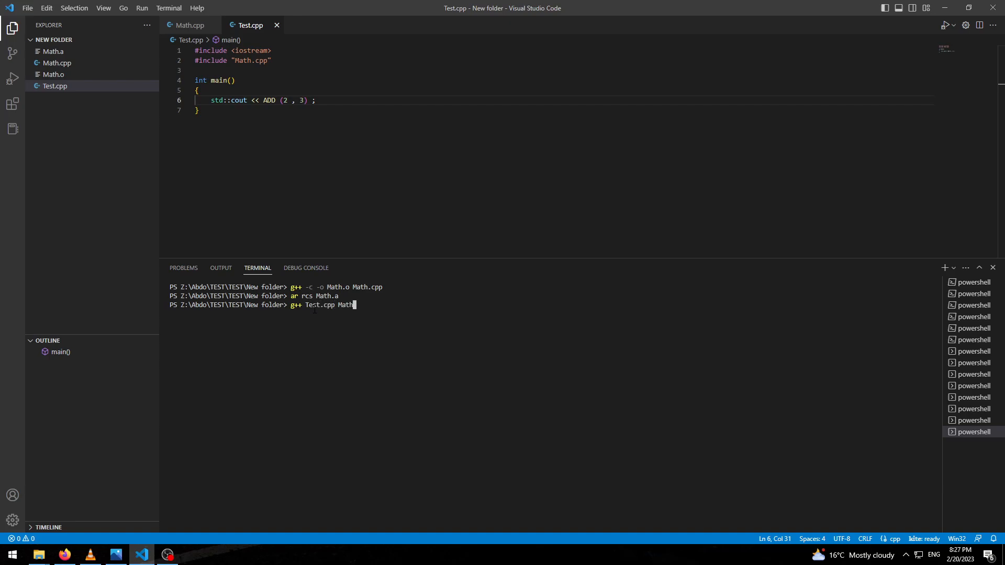
type(".a")
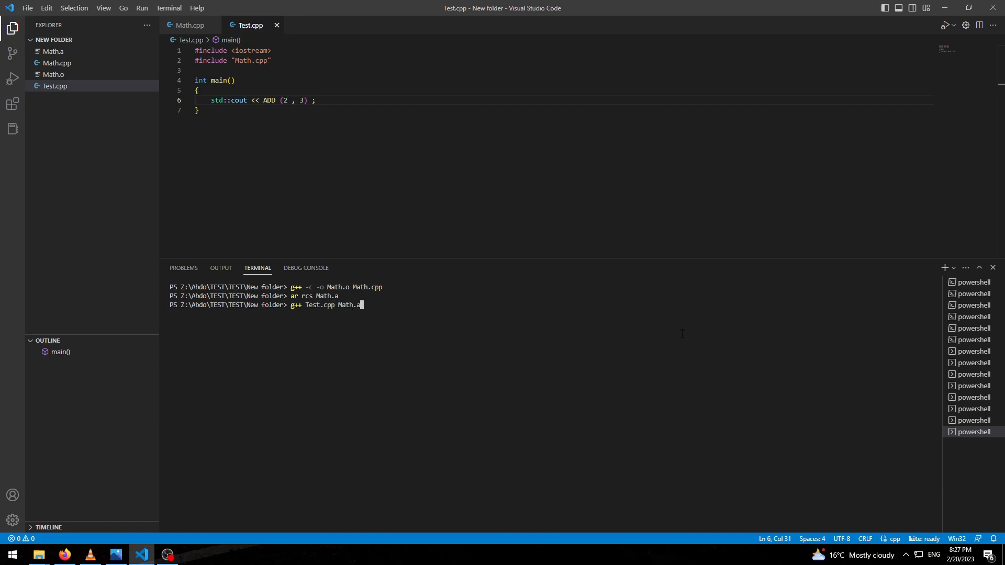
key("Return")
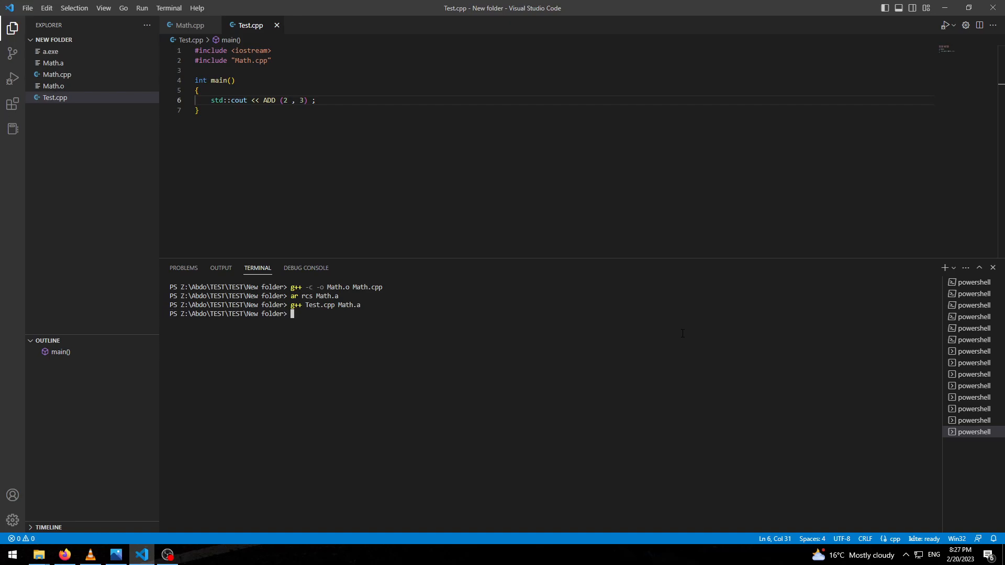
Run ./a.exe in the terminal, which prints 5.
type("./")
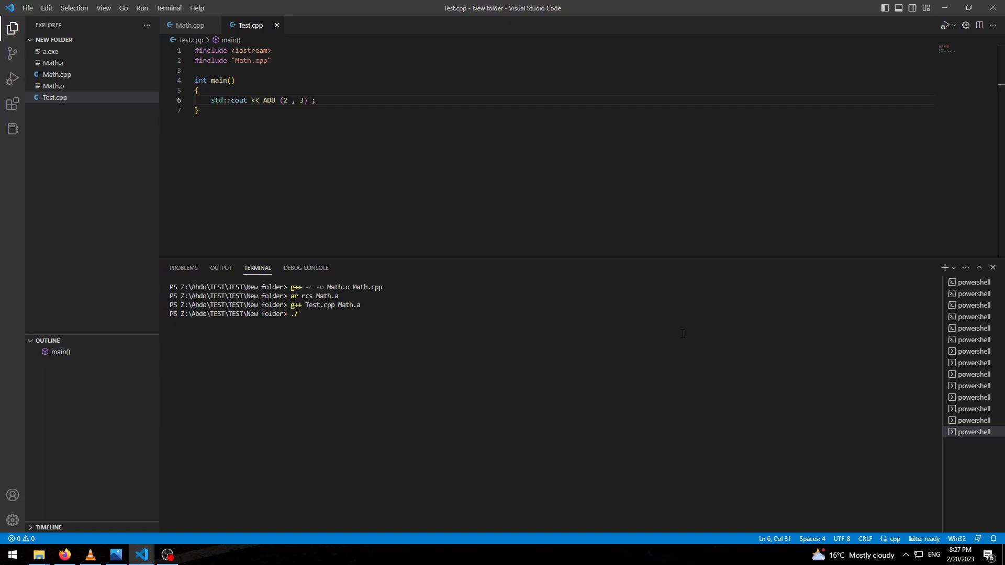
key("Return")
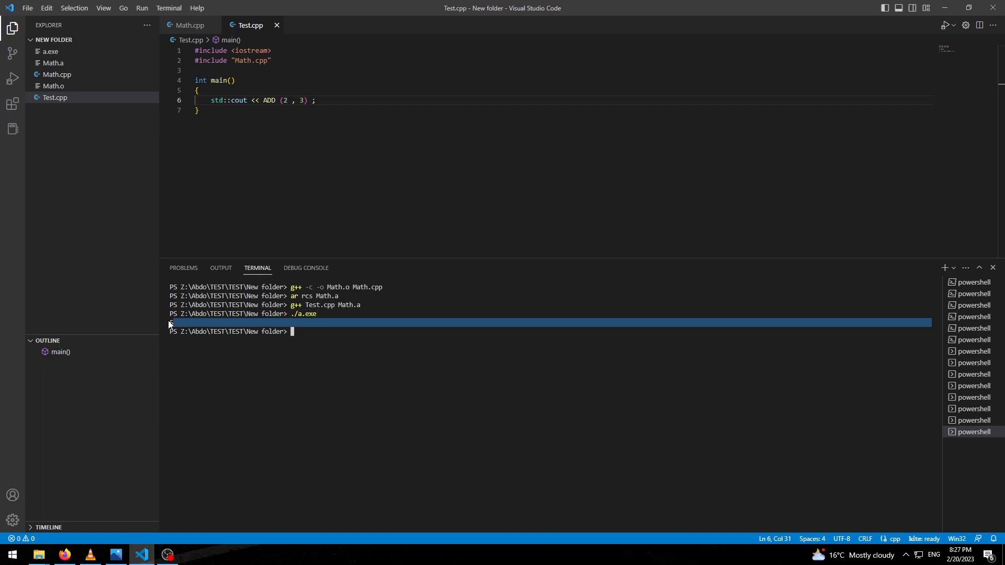
key("Return")
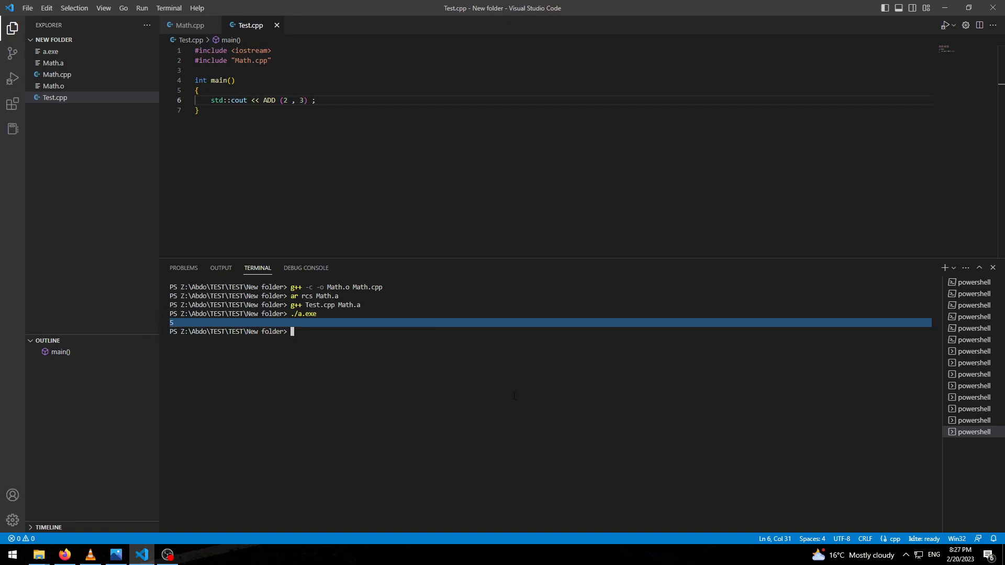